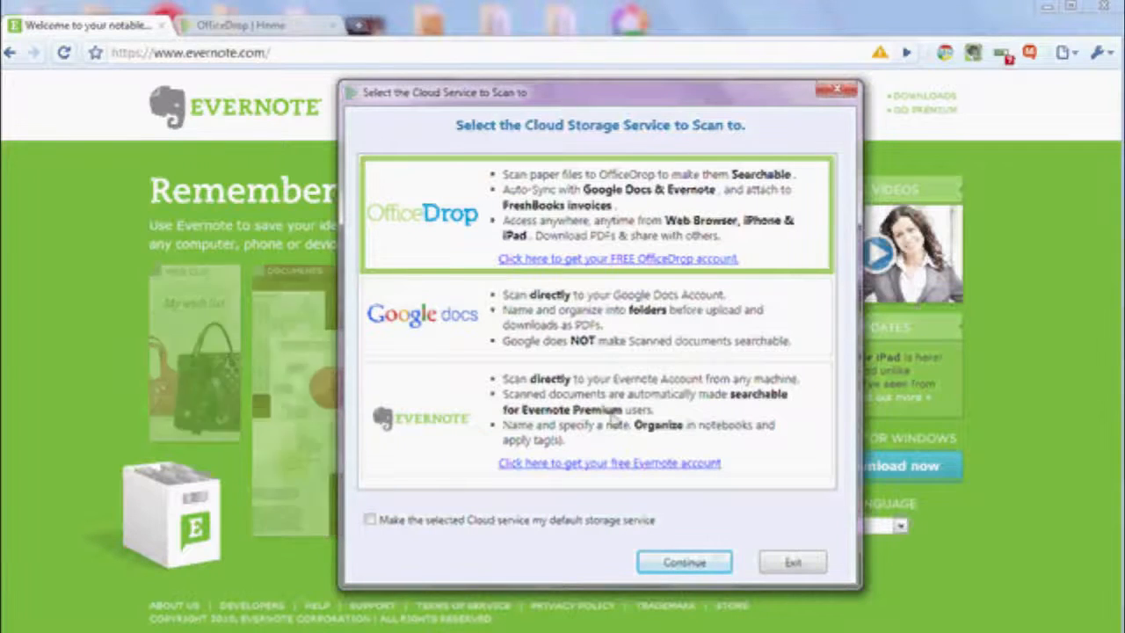
Step: Choose Evernote in the Select Cloud Service dialog and continue to its sign-in
{"action": "left_click", "coordinate": [598, 418]}
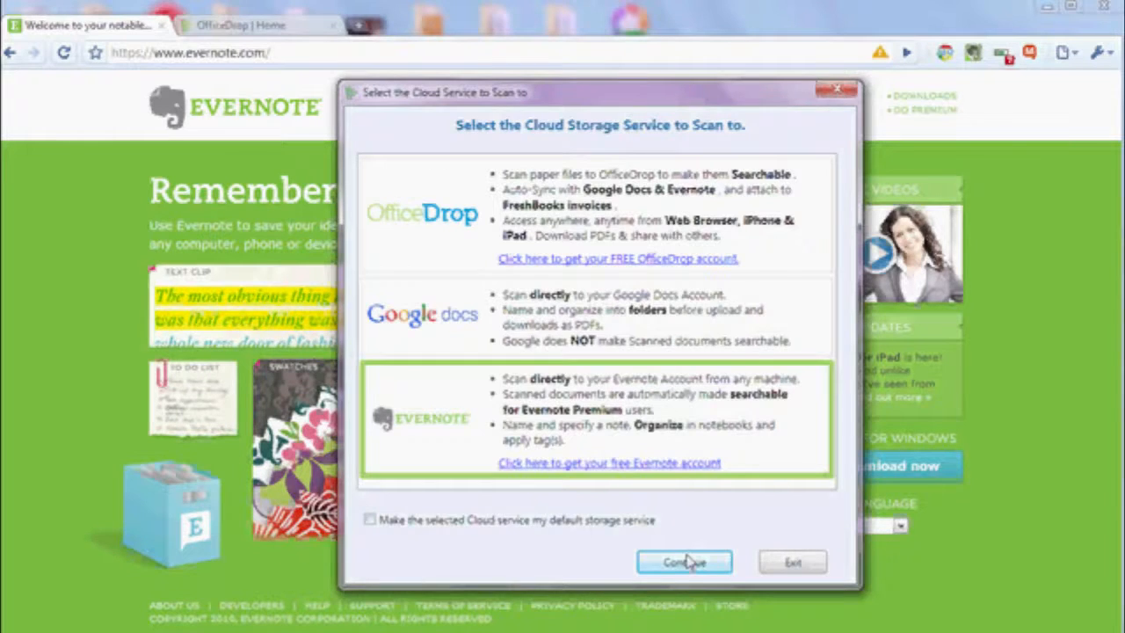
{"action": "left_click", "coordinate": [684, 563]}
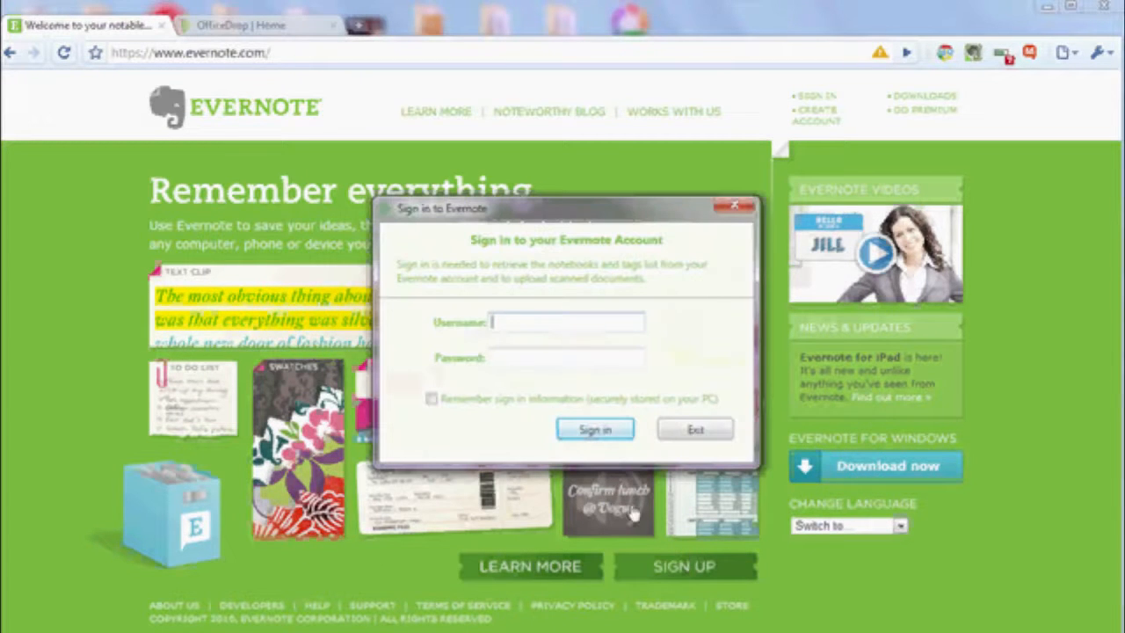
Step: Sign in to Evernote with the OfficeDrop account credentials
{"action": "type", "text": "o"}
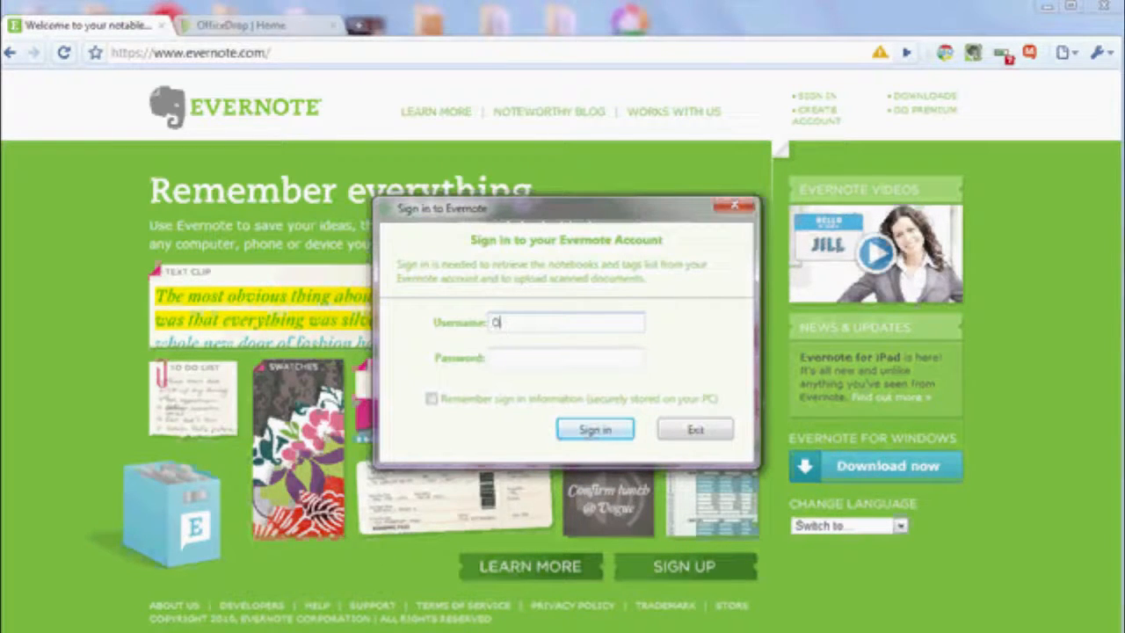
{"action": "type", "text": "OfficeDrop"}
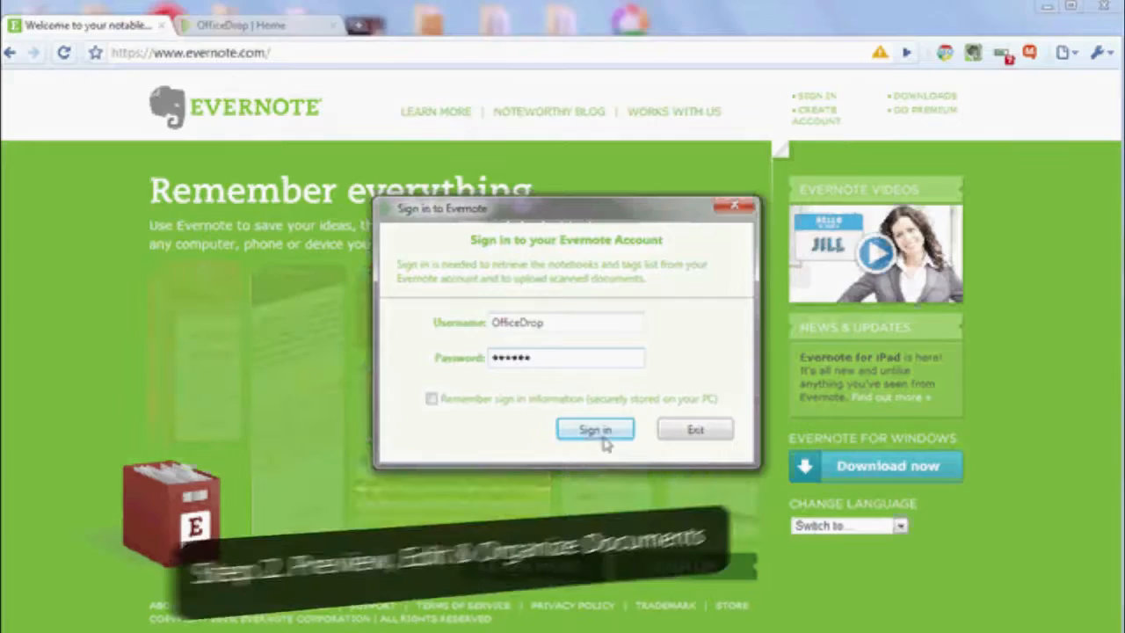
{"action": "left_click", "coordinate": [595, 430]}
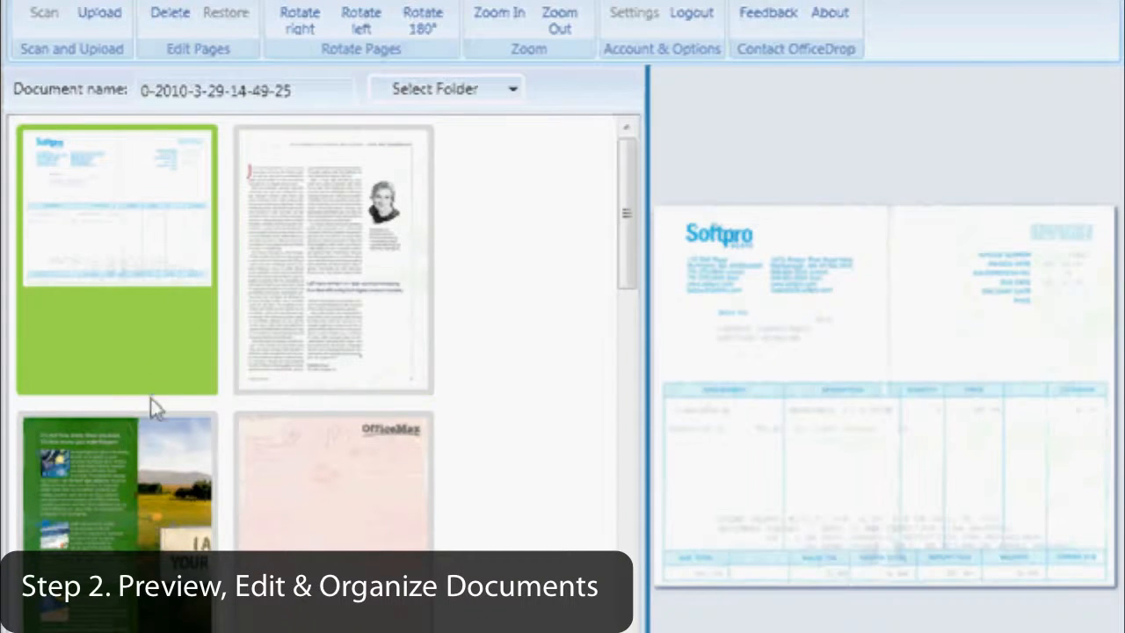
Step: Preview the brochure and receipt pages, delete the OfficeMax receipt, then enlarge thumbnails
{"action": "left_click", "coordinate": [116, 492]}
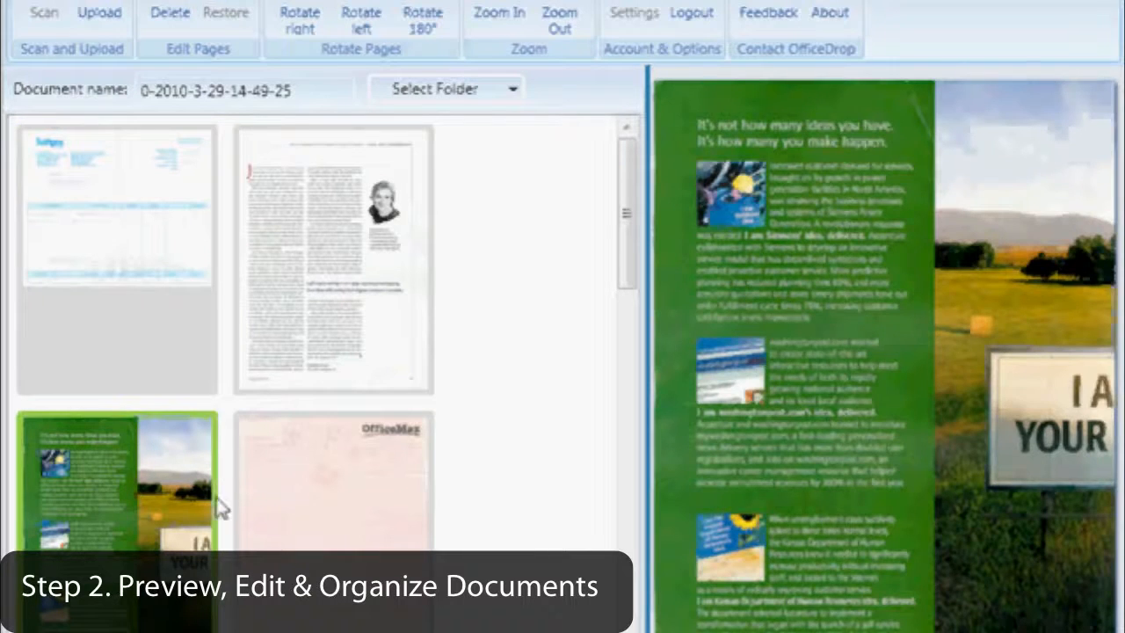
{"action": "left_click", "coordinate": [332, 510]}
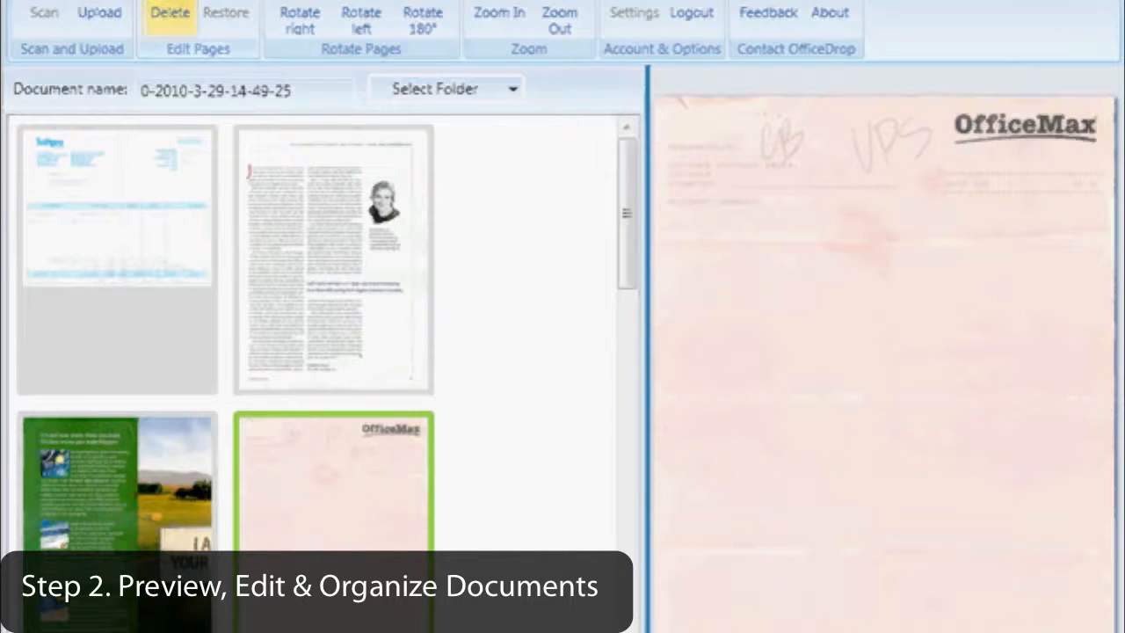
{"action": "left_click", "coordinate": [169, 12]}
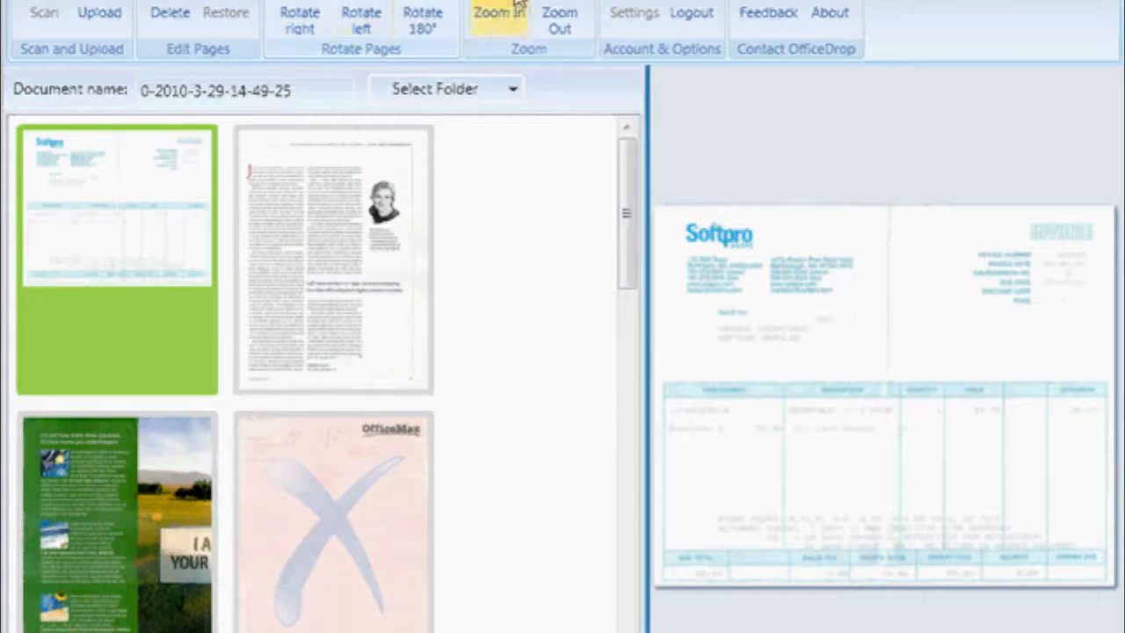
{"action": "left_click", "coordinate": [497, 13]}
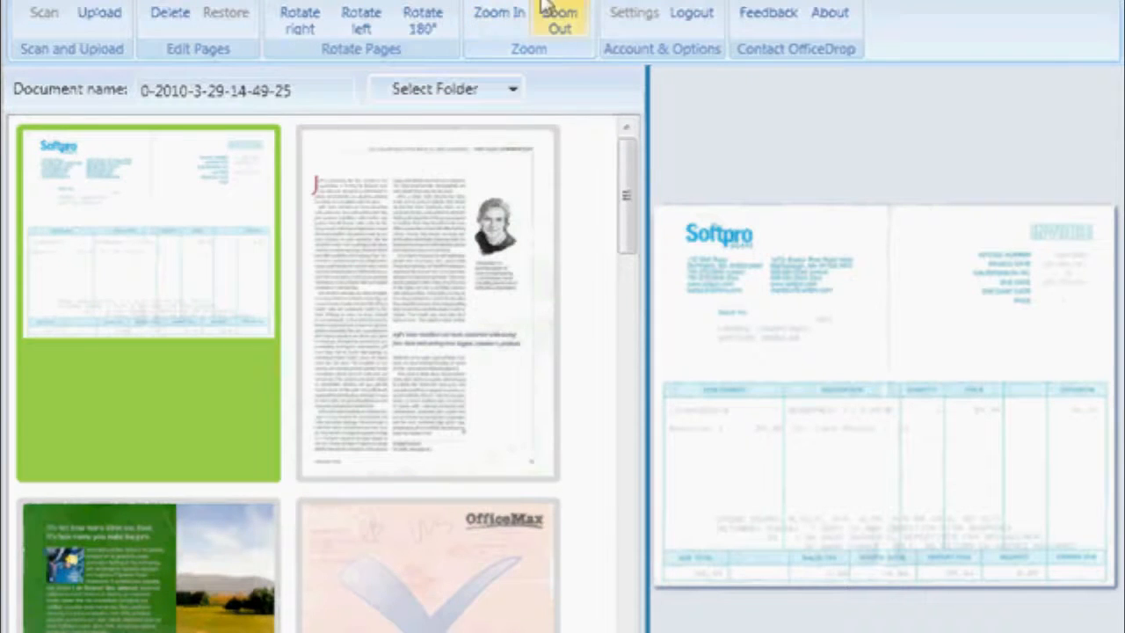
{"action": "scroll", "scroll_direction": "down", "scroll_amount": 3}
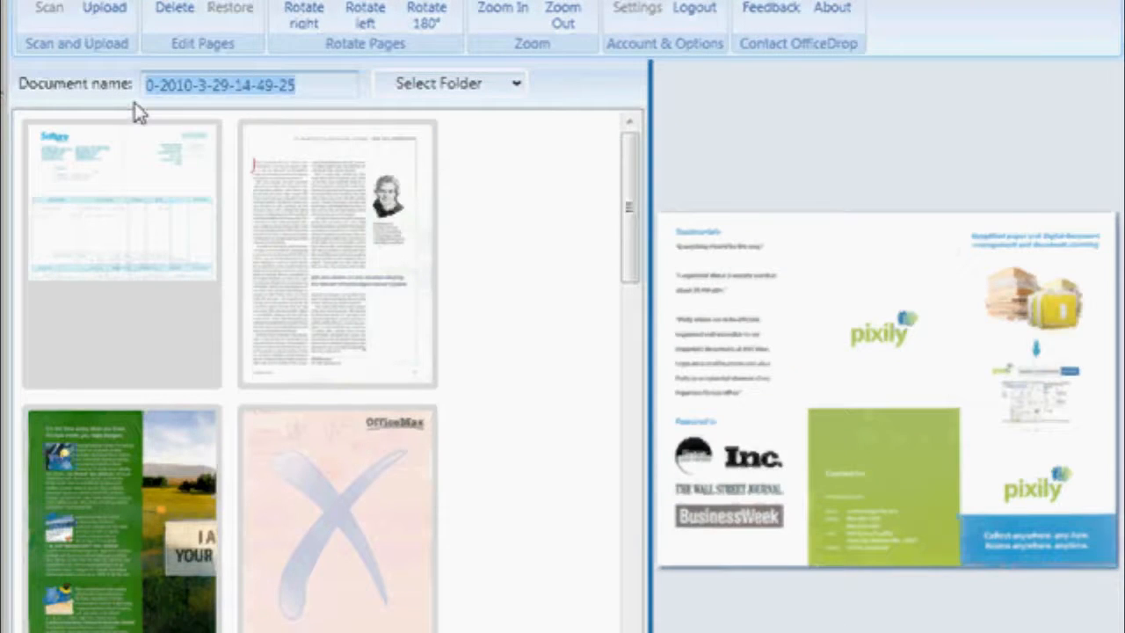
Step: Name the document 'Scanned Images', upload it, and acknowledge the success notice
{"action": "type", "text": "Scanned Ima"}
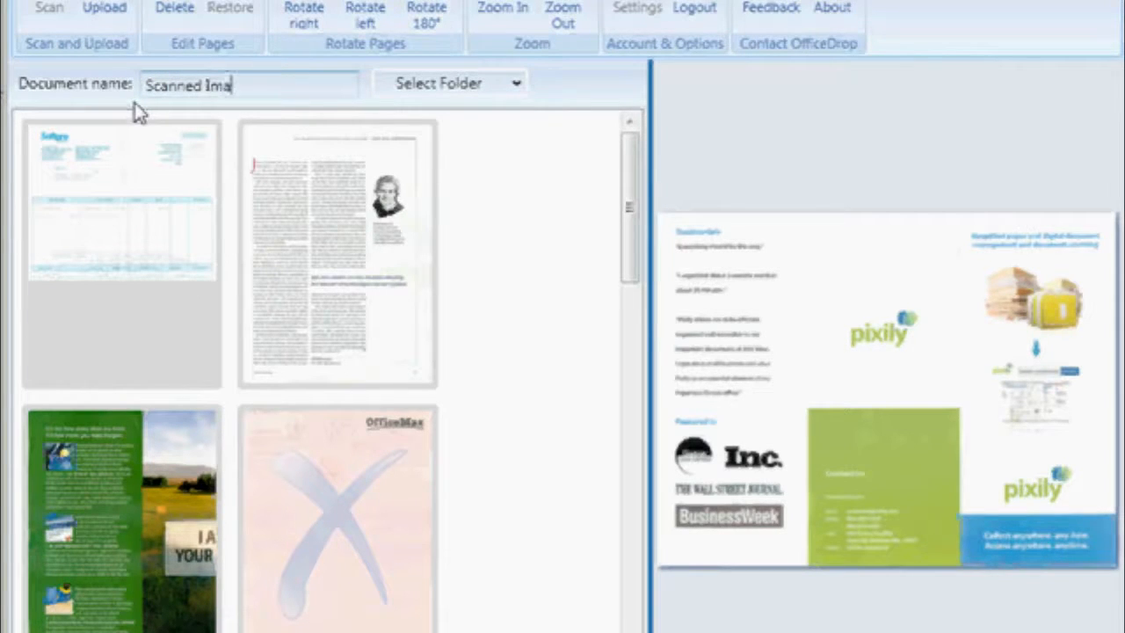
{"action": "type", "text": "ges"}
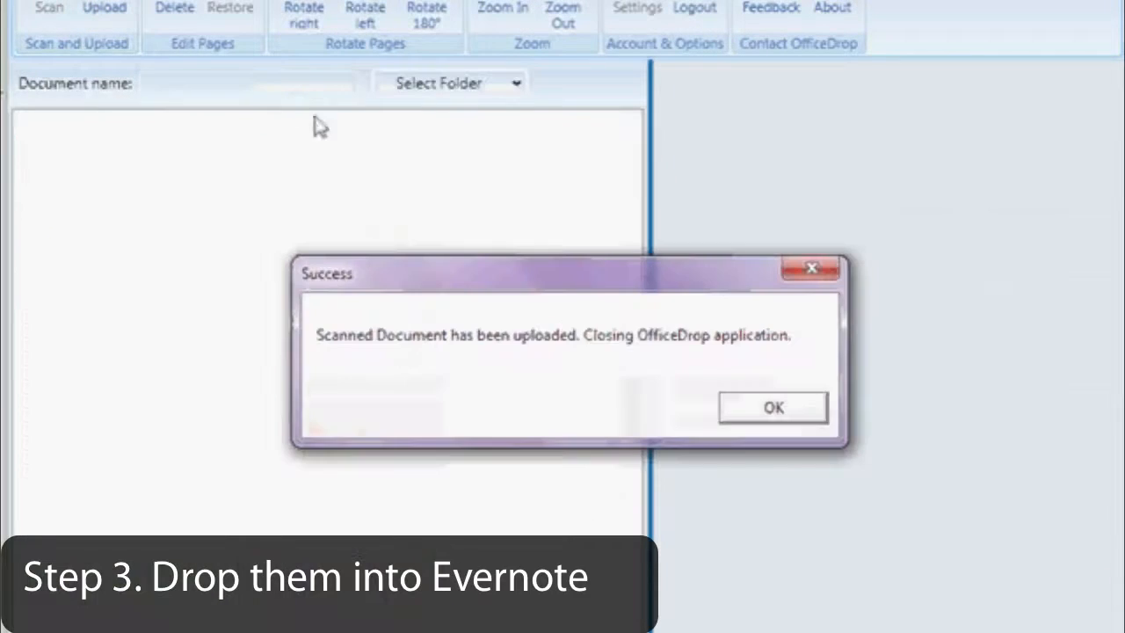
{"action": "left_click", "coordinate": [773, 407]}
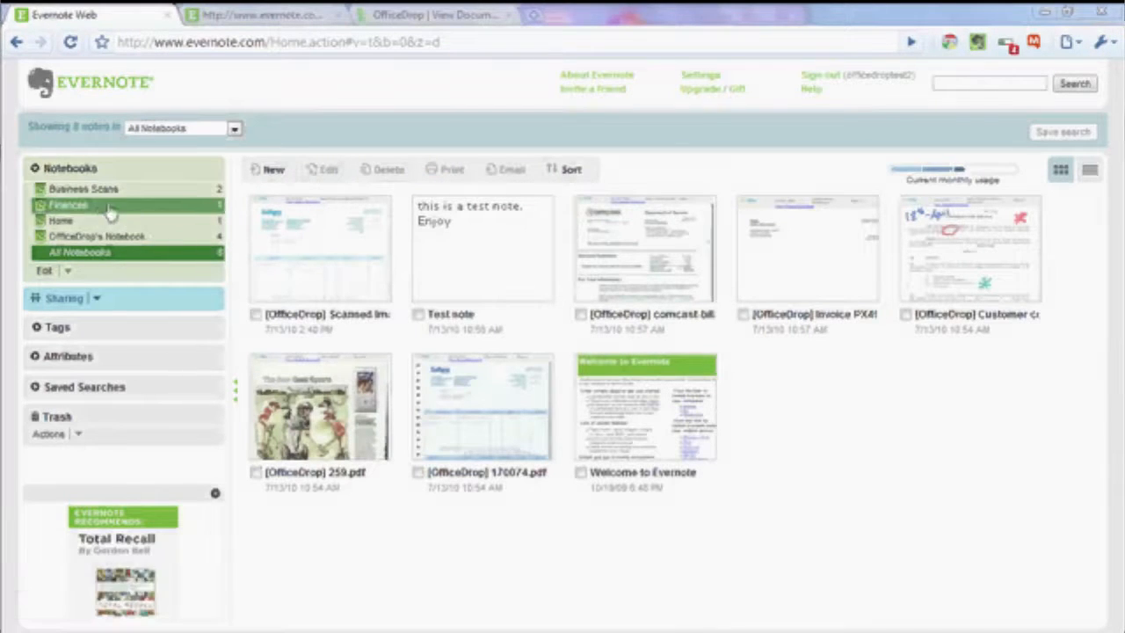
Step: Open the Finances notebook and scroll to the Scanned Images note's original PDF
{"action": "left_click", "coordinate": [69, 204]}
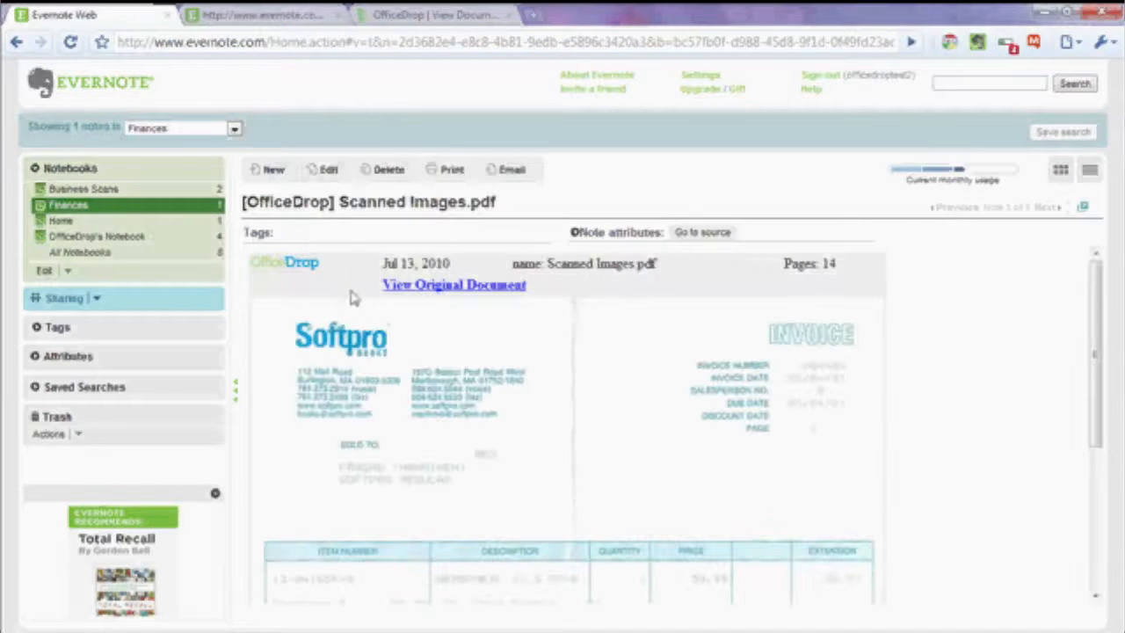
{"action": "scroll", "scroll_direction": "down", "scroll_amount": 3}
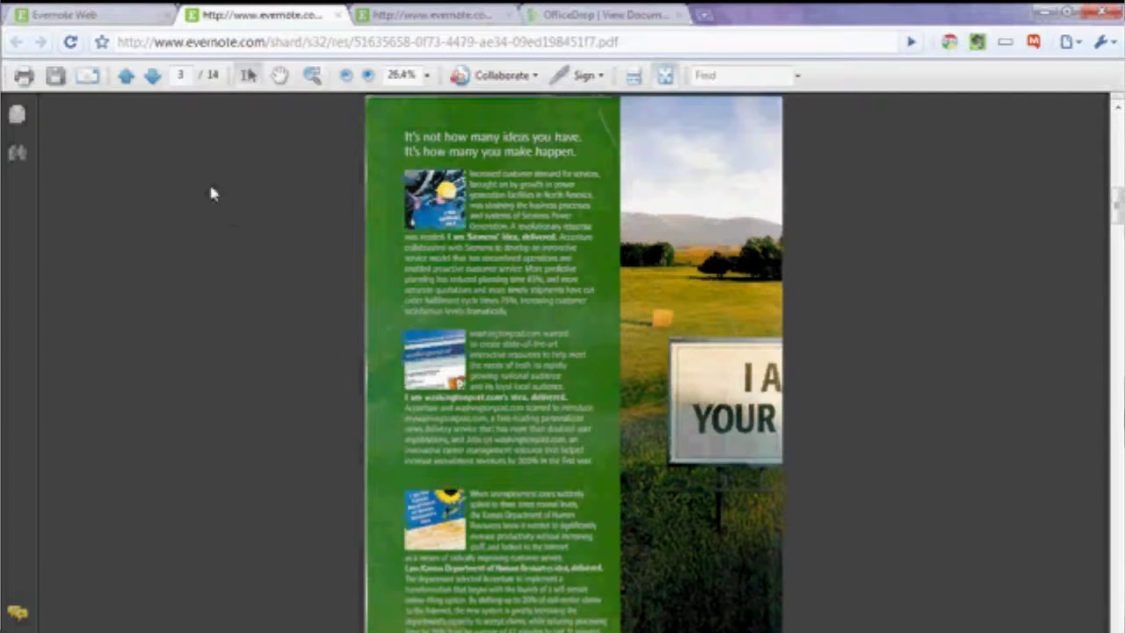
Step: Search the PDF for 'ideas' and step through its occurrences
{"action": "left_click", "coordinate": [126, 75]}
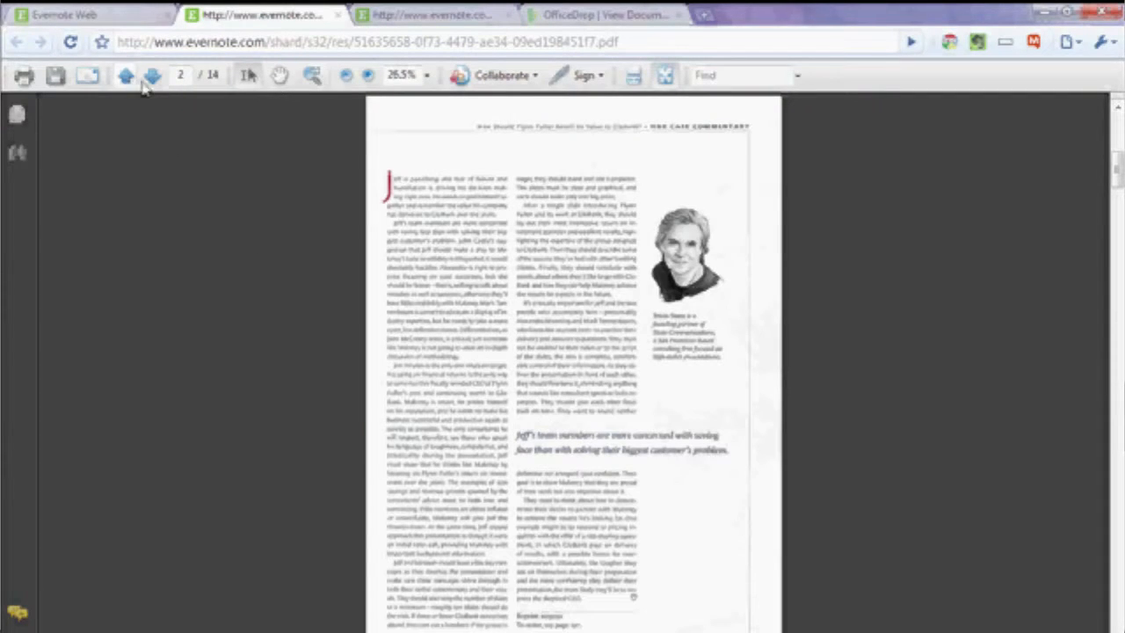
{"action": "left_click", "coordinate": [742, 74]}
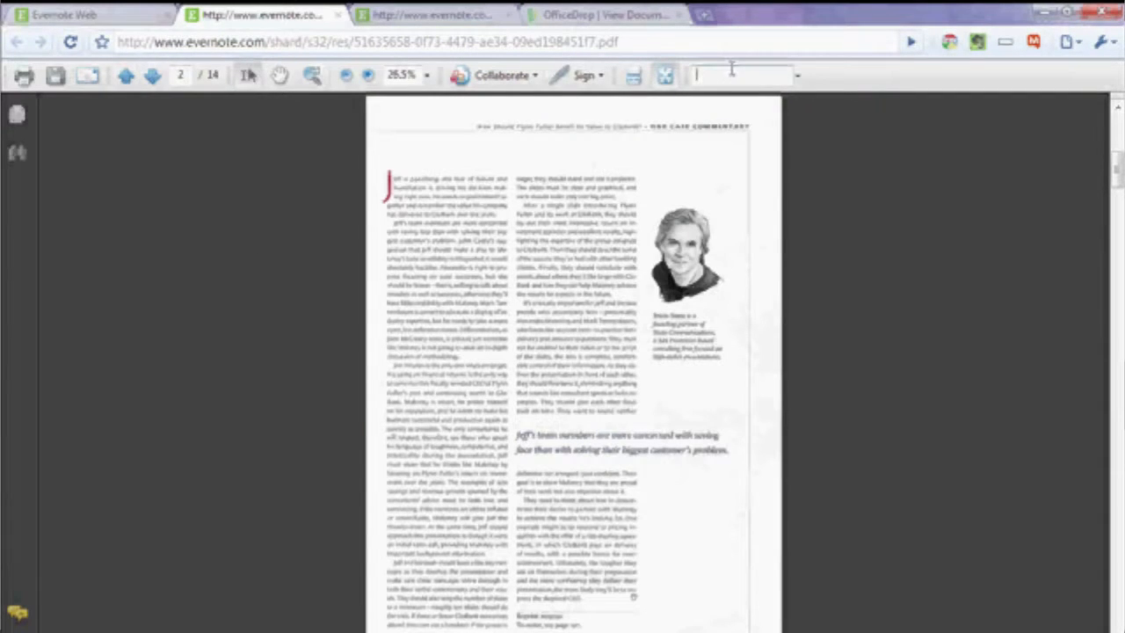
{"action": "type", "text": "ideas"}
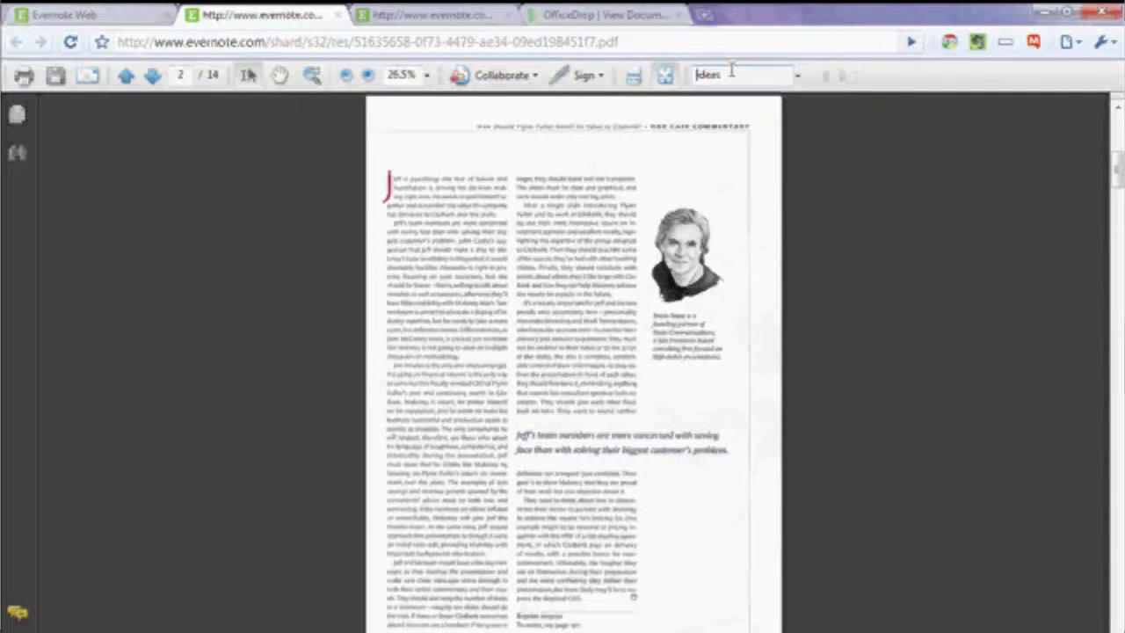
{"action": "left_click", "coordinate": [151, 75]}
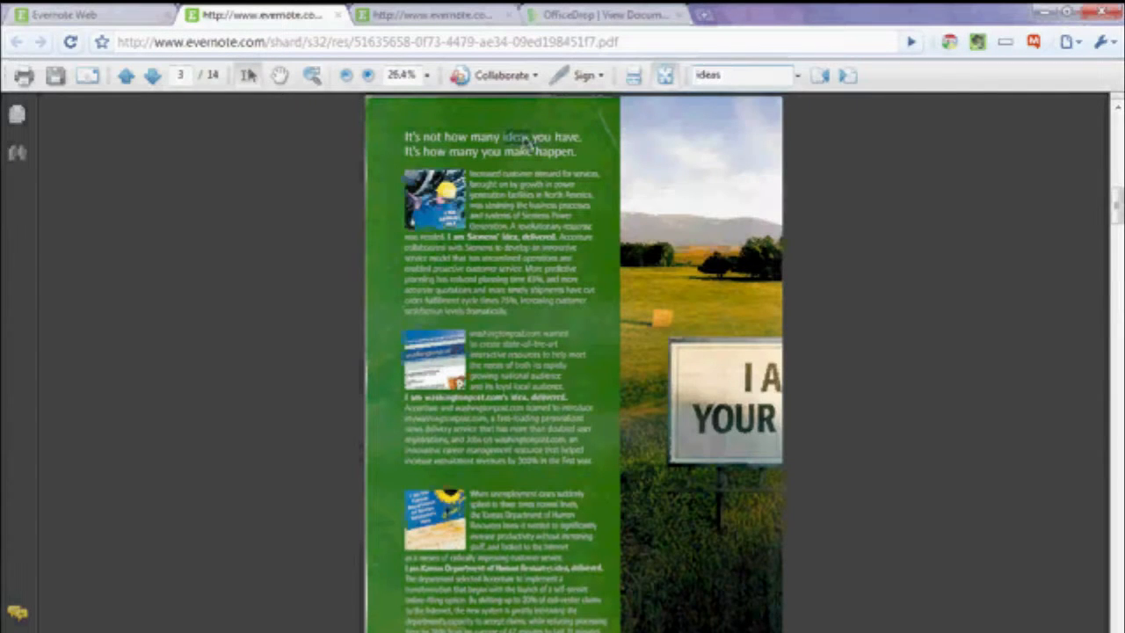
{"action": "left_click", "coordinate": [151, 74]}
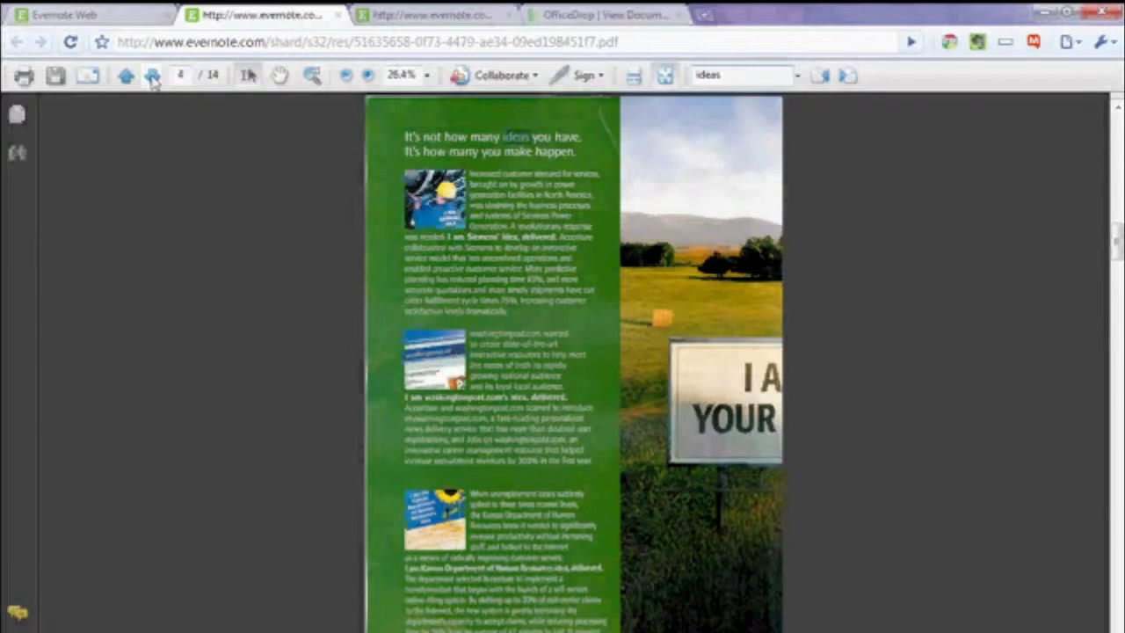